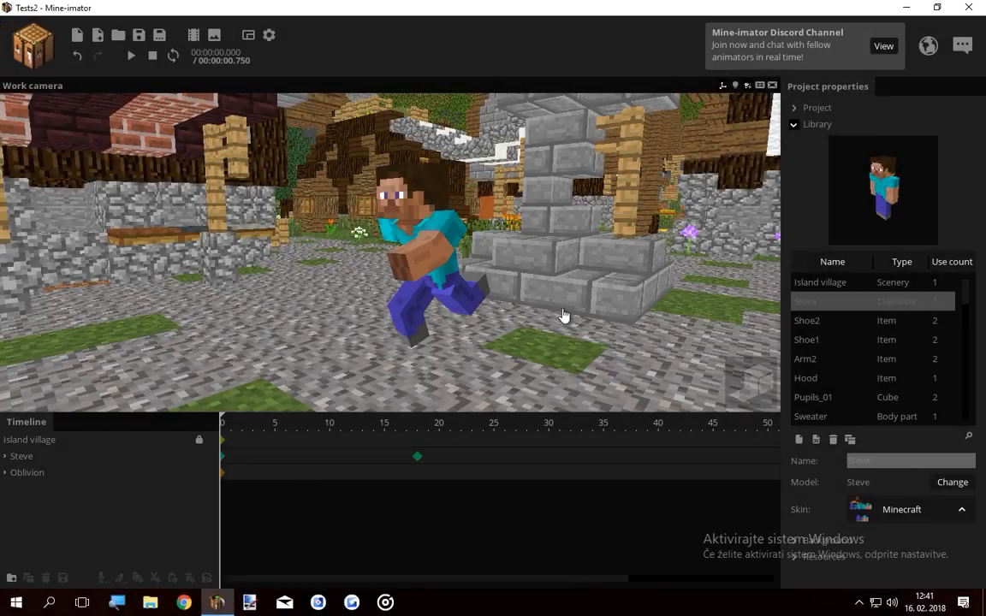
# Step: Open the temple scenery example project with the plain Cube from recent projects
pyautogui.click(131, 55)
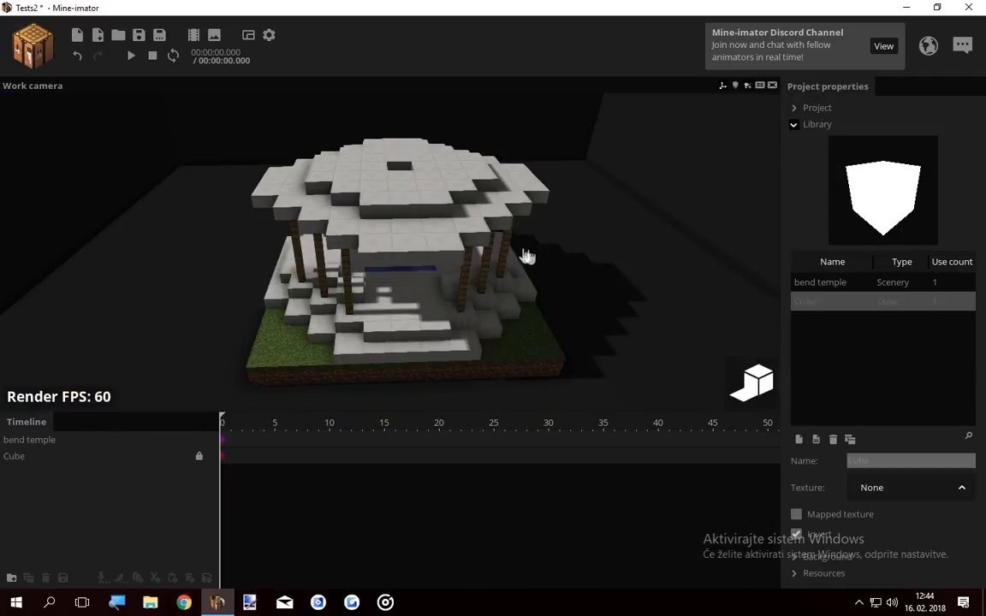
pyautogui.click(29, 438)
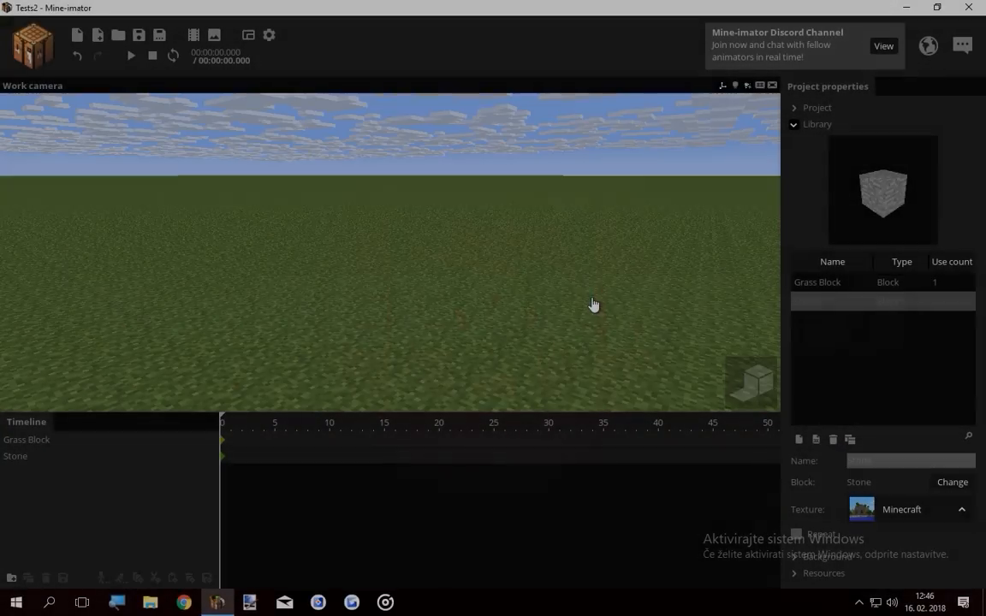
# Step: Set the Stone block to 26% alpha with render depth -1 and the Grass Block to render depth -2
pyautogui.click(806, 301)
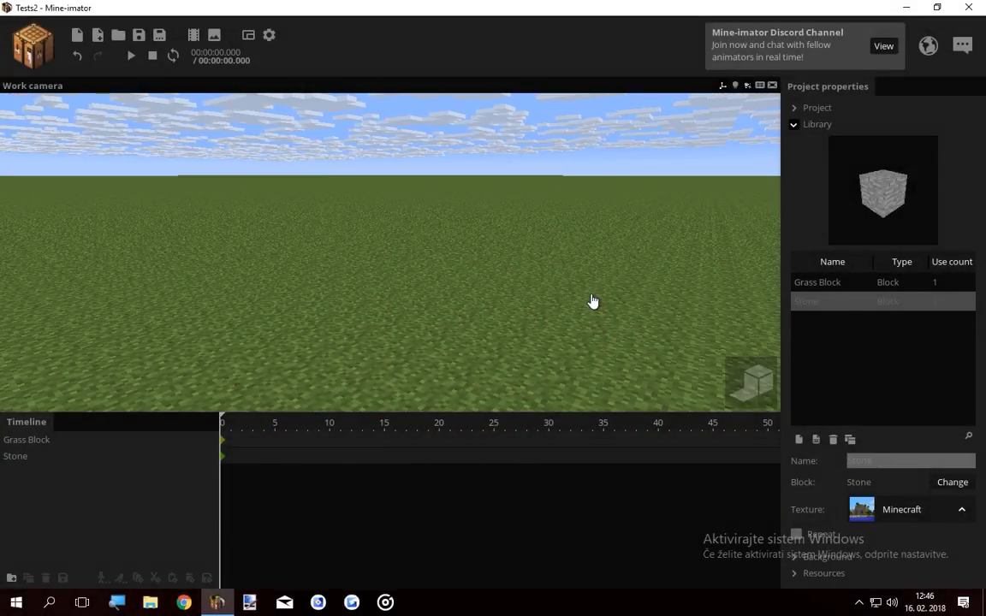
pyautogui.moveTo(349, 273)
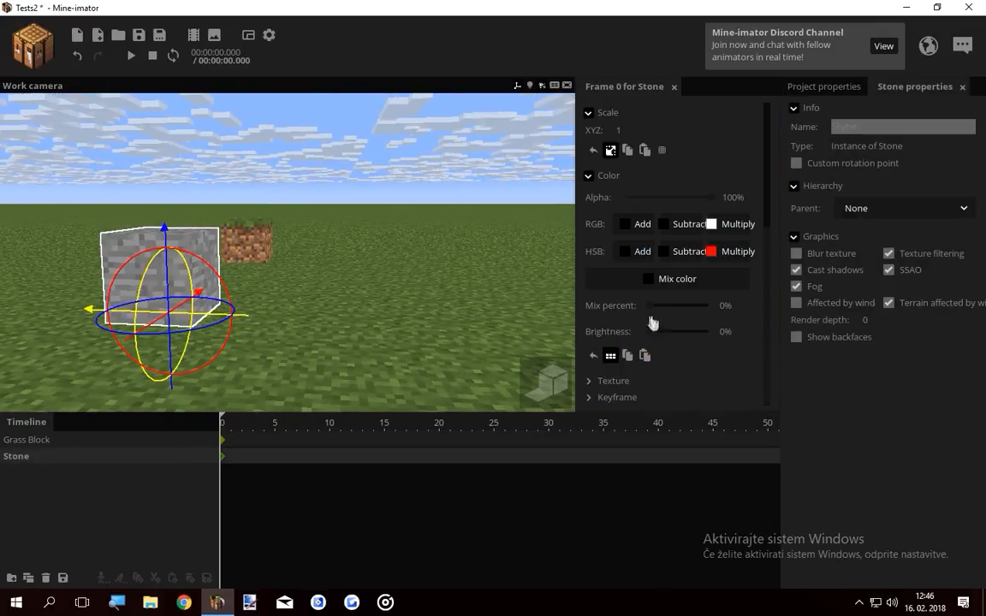
pyautogui.moveTo(729, 197); pyautogui.dragTo(654, 196)
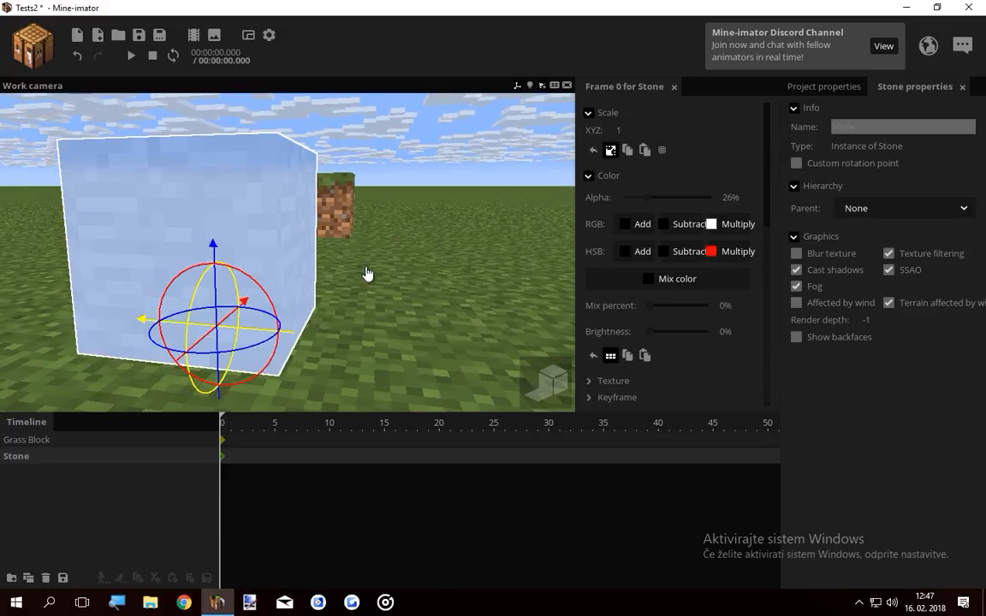
pyautogui.moveTo(299, 183)
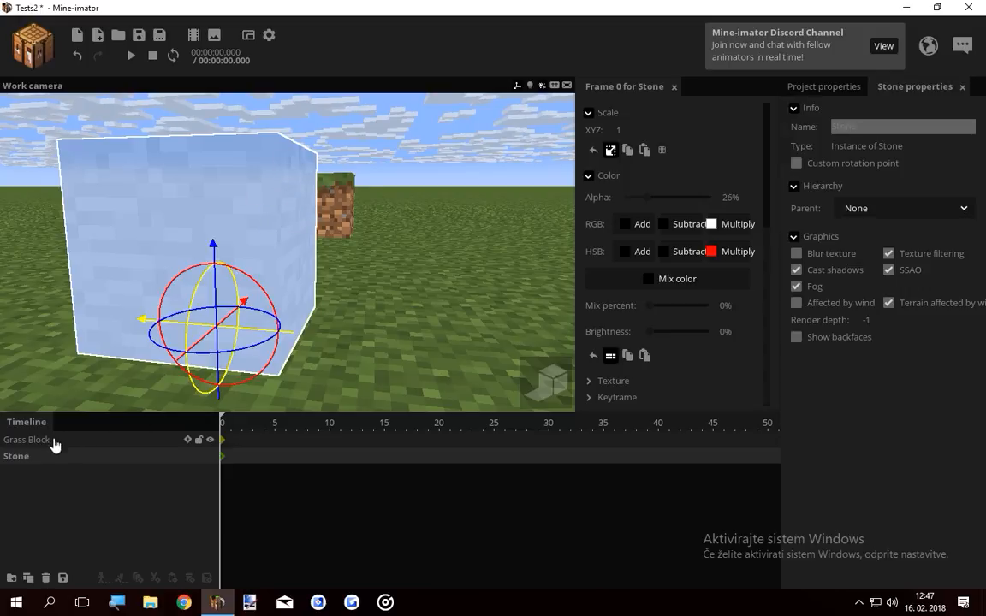
pyautogui.click(29, 438)
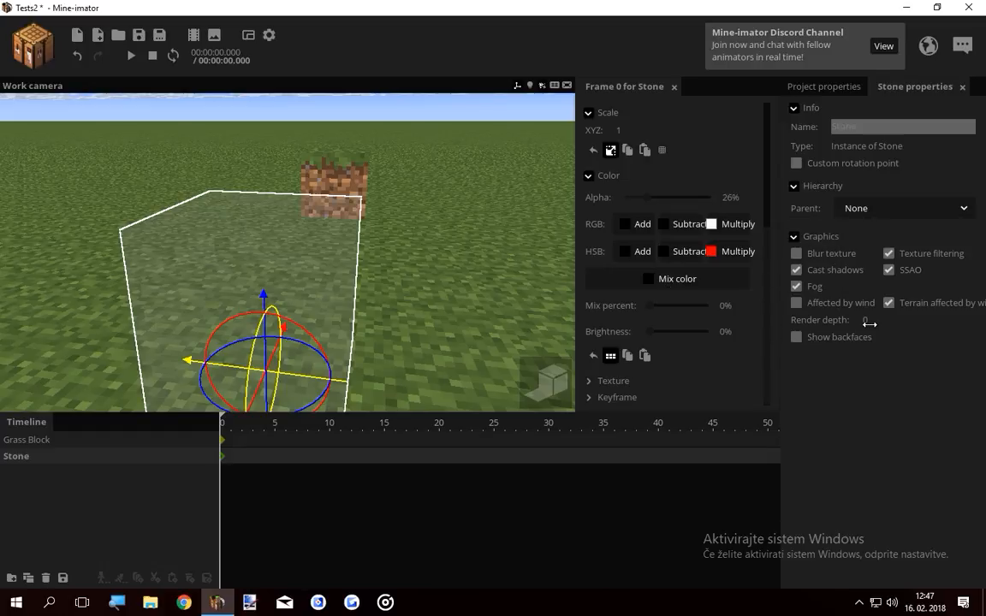
pyautogui.click(873, 324)
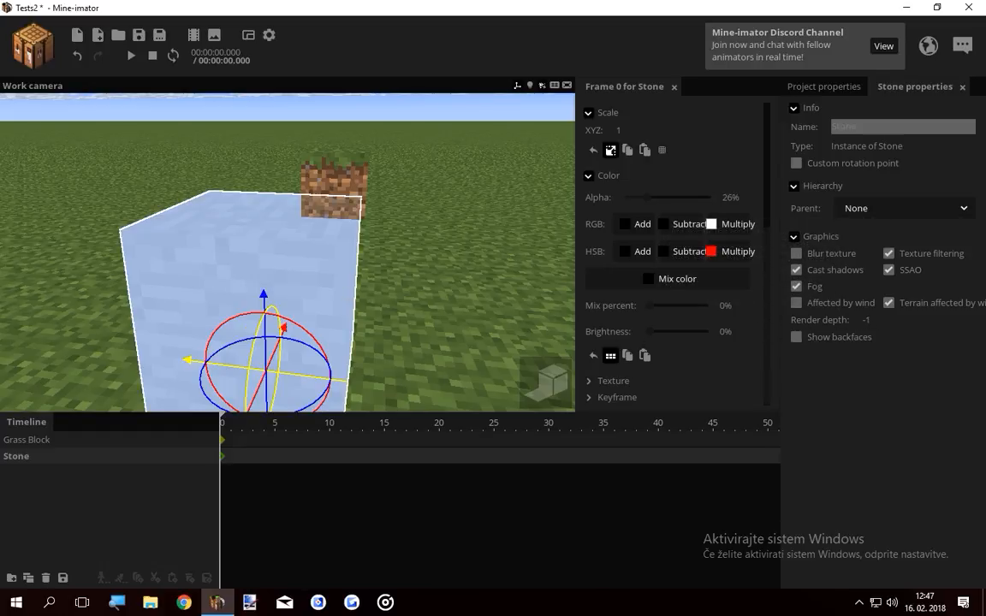
pyautogui.click(27, 438)
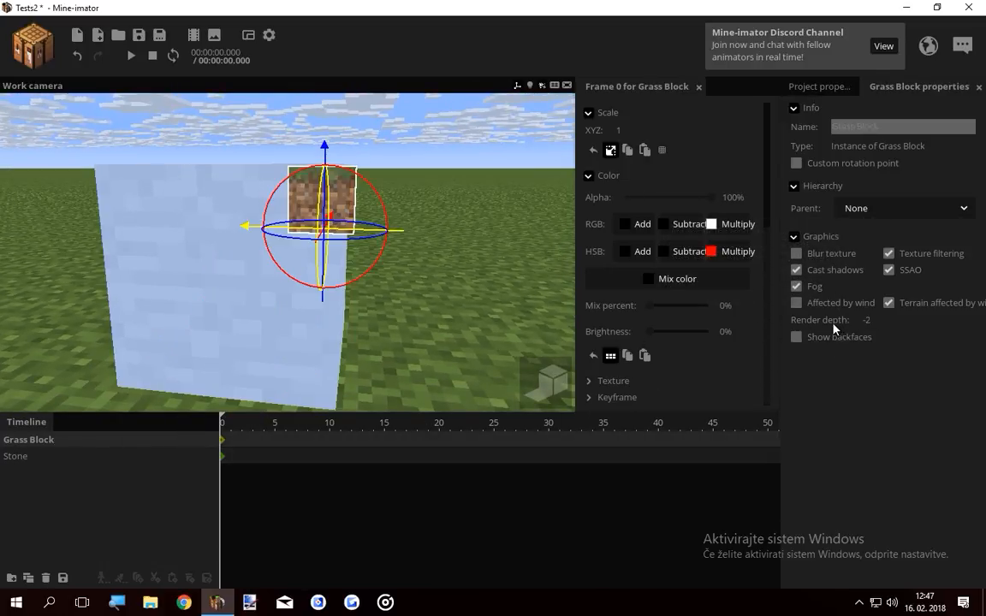
# Step: Add a Sapling and set the Stone block's render depth to -3
pyautogui.click(15, 455)
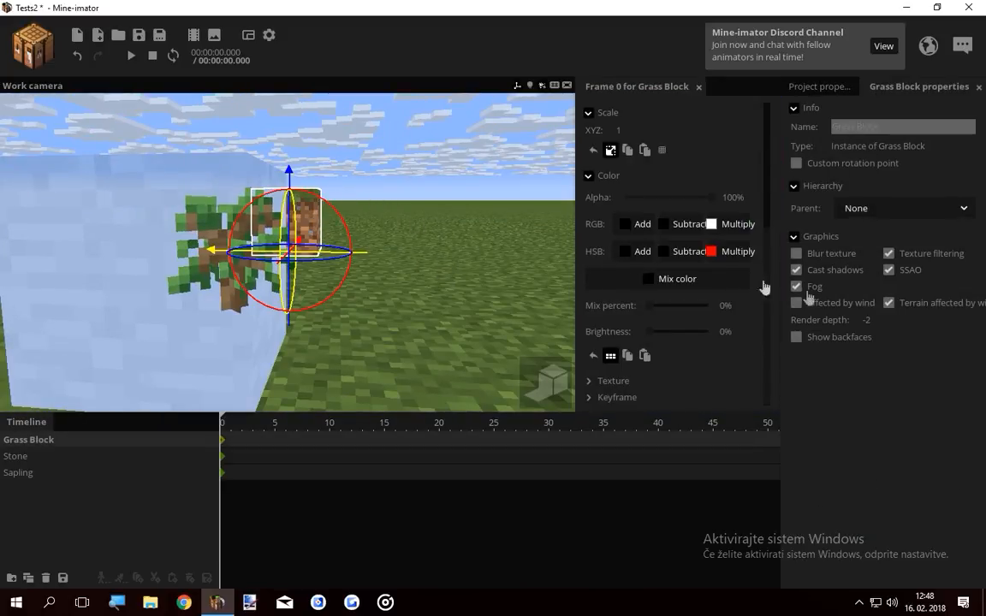
pyautogui.click(15, 455)
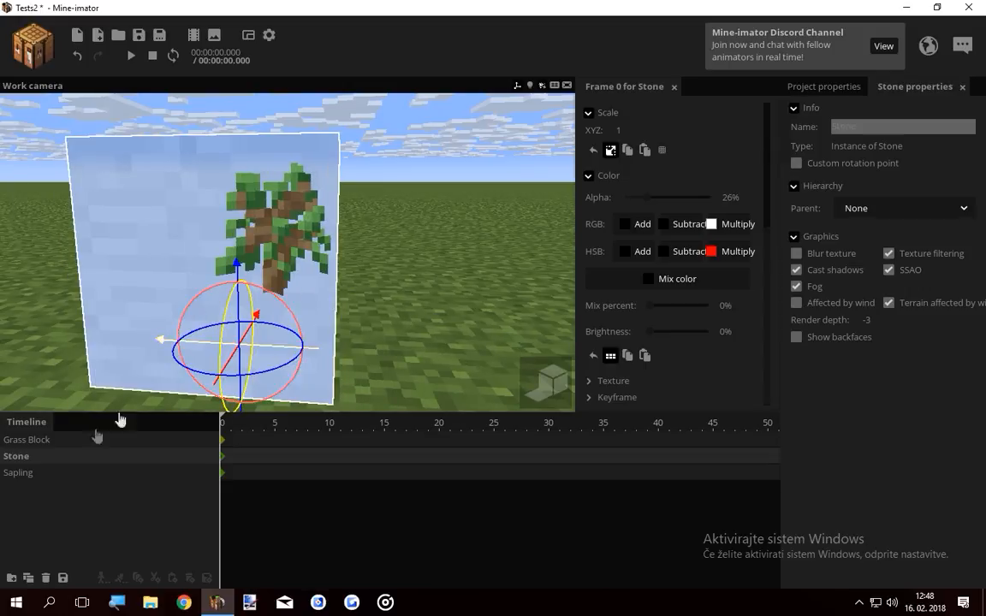
pyautogui.click(19, 473)
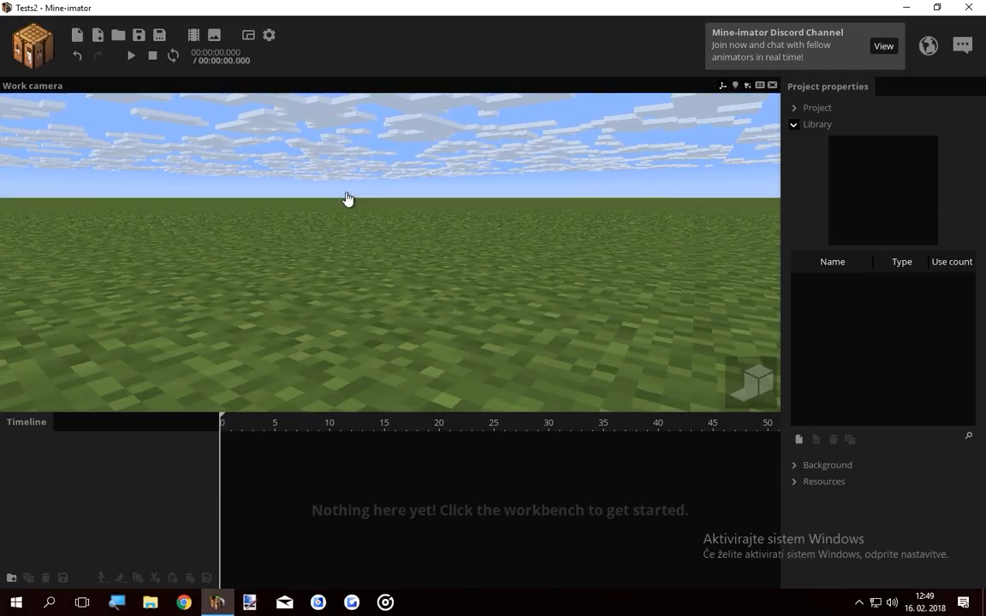
# Step: Add a cube named Hole 2 and a surface named Hole to the new project
pyautogui.click(30, 45)
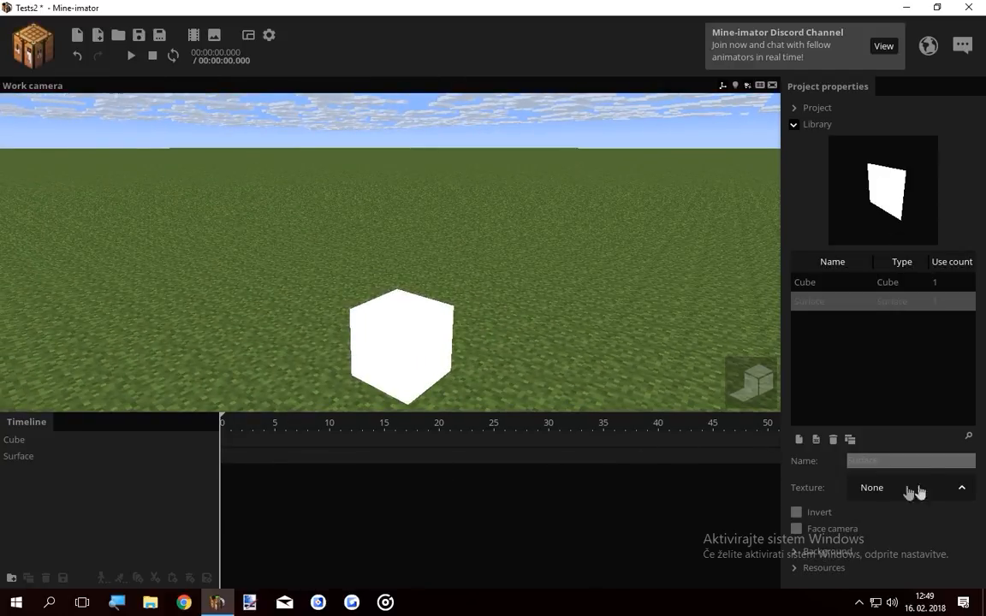
pyautogui.write('Hol')
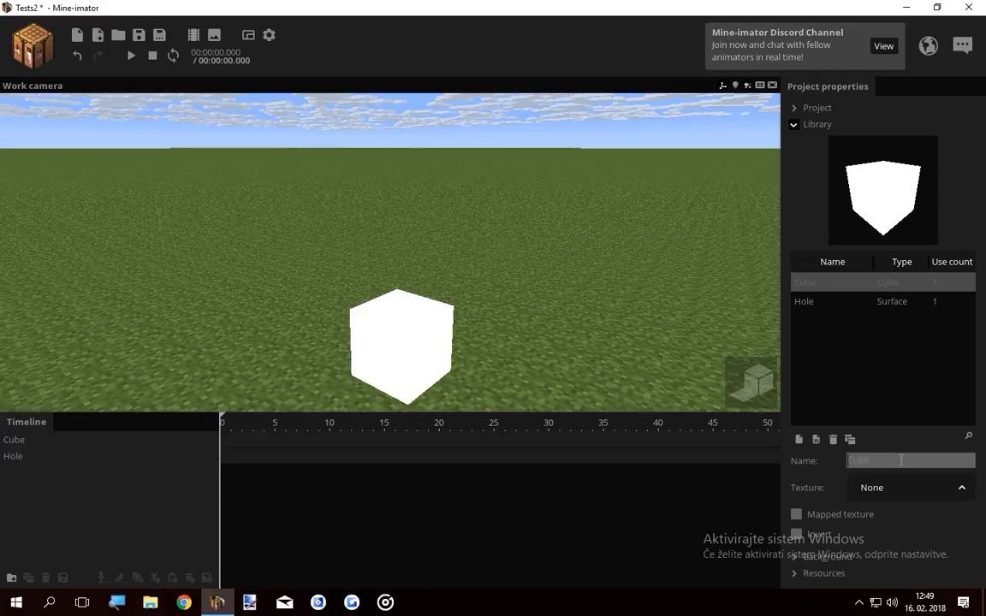
pyautogui.write('Hole 2')
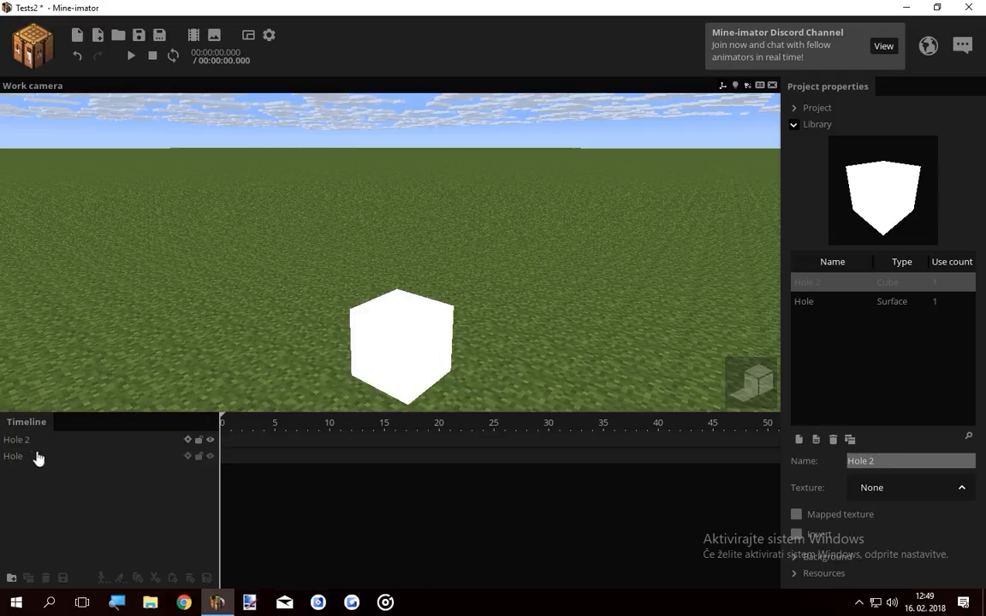
pyautogui.click(14, 455)
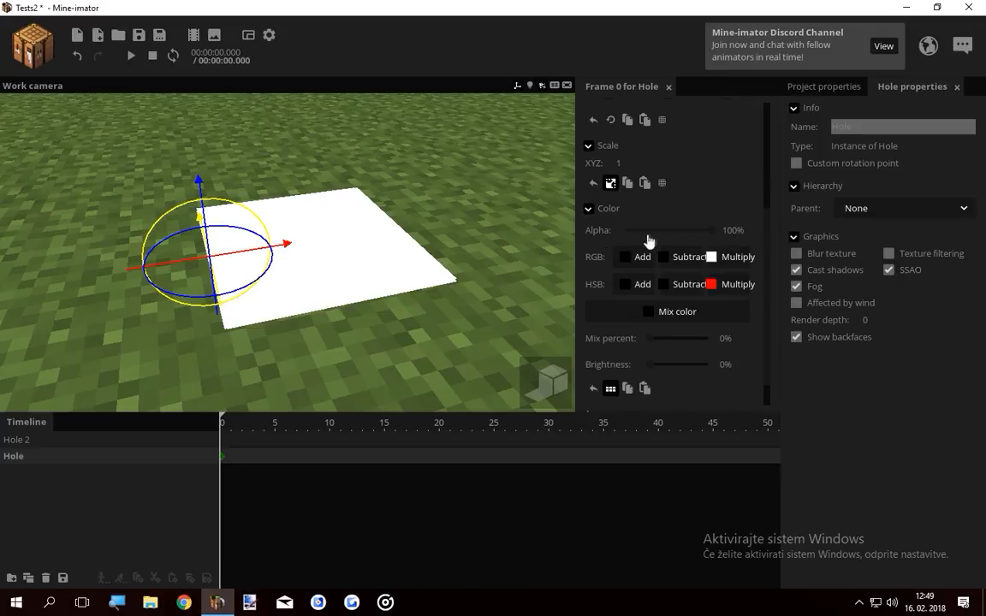
# Step: Rotate the Hole surface X 90°, lower its alpha to 17% and set render depth -1
pyautogui.moveTo(702, 230); pyautogui.dragTo(636, 230)
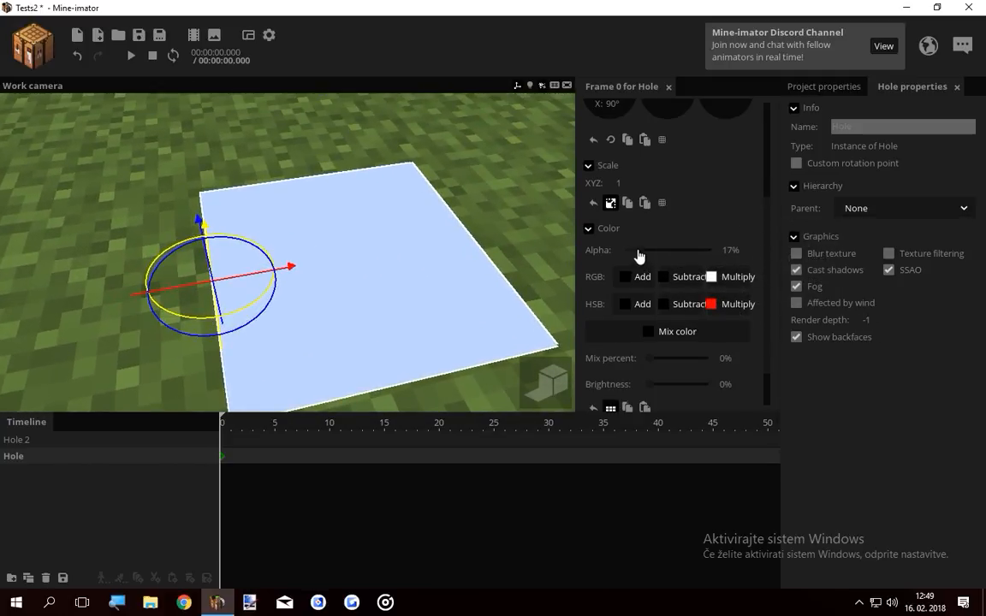
pyautogui.moveTo(640, 250); pyautogui.dragTo(630, 250)
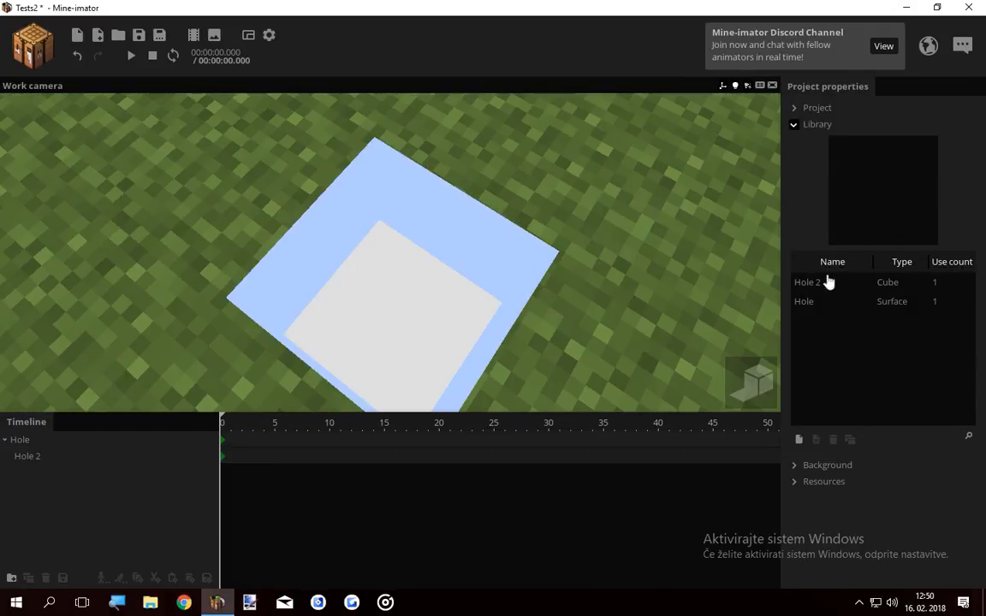
# Step: Parent Hole 2 to Hole with render depth -2 and drop Hole's alpha to 1%
pyautogui.click(807, 280)
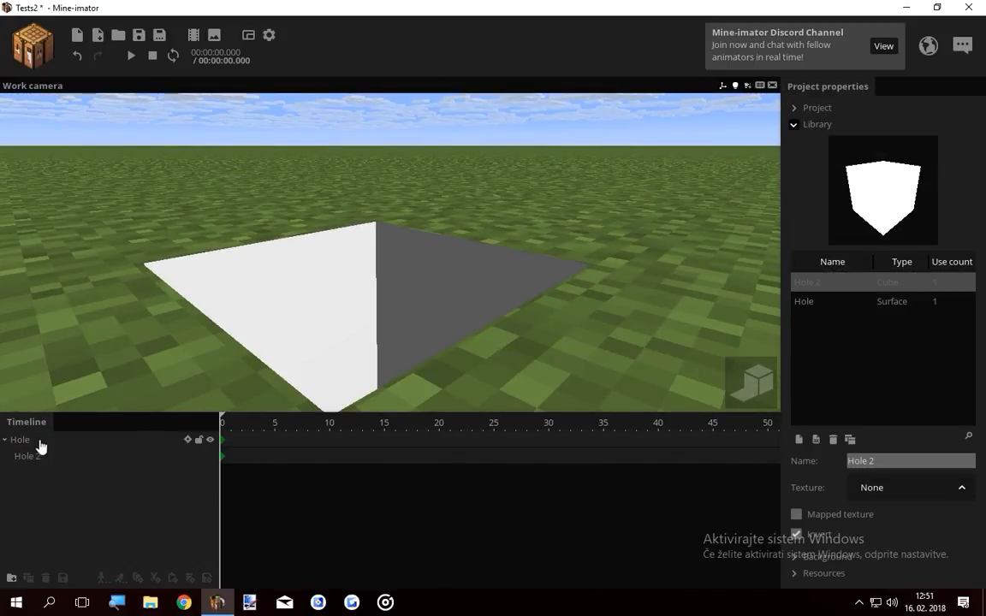
pyautogui.click(19, 438)
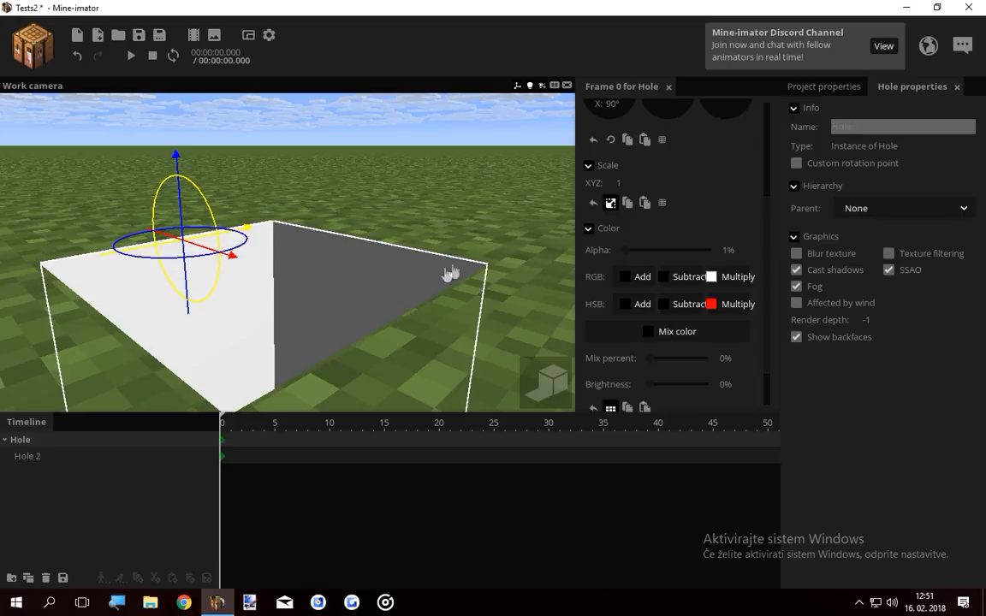
pyautogui.moveTo(281, 270)
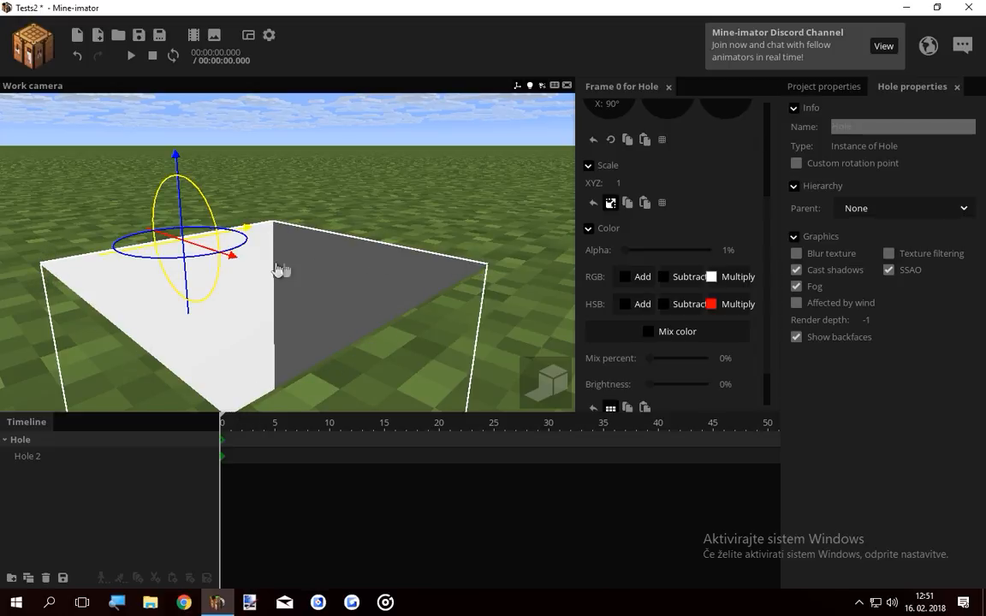
pyautogui.moveTo(126, 423)
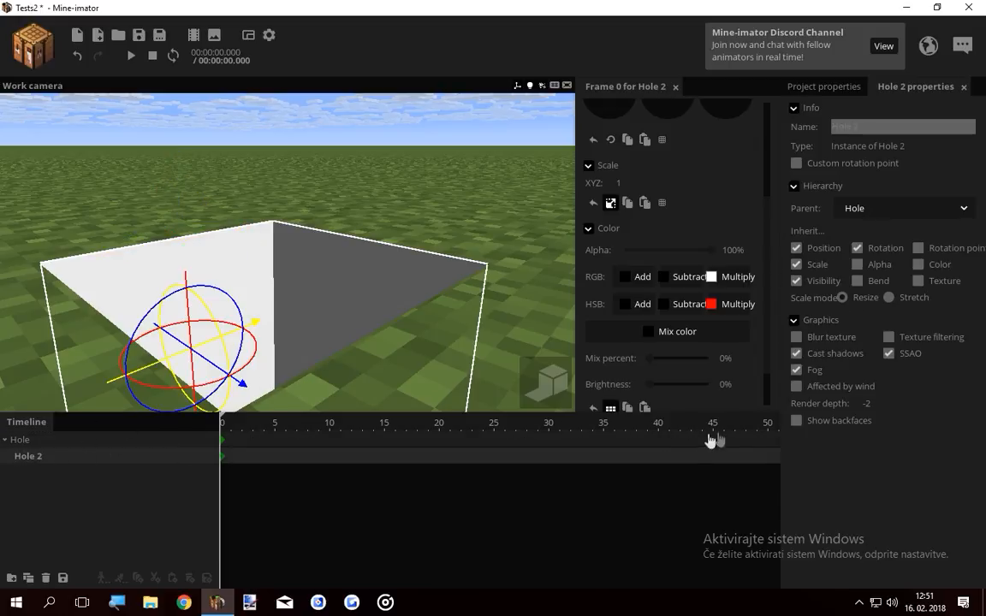
pyautogui.moveTo(359, 284)
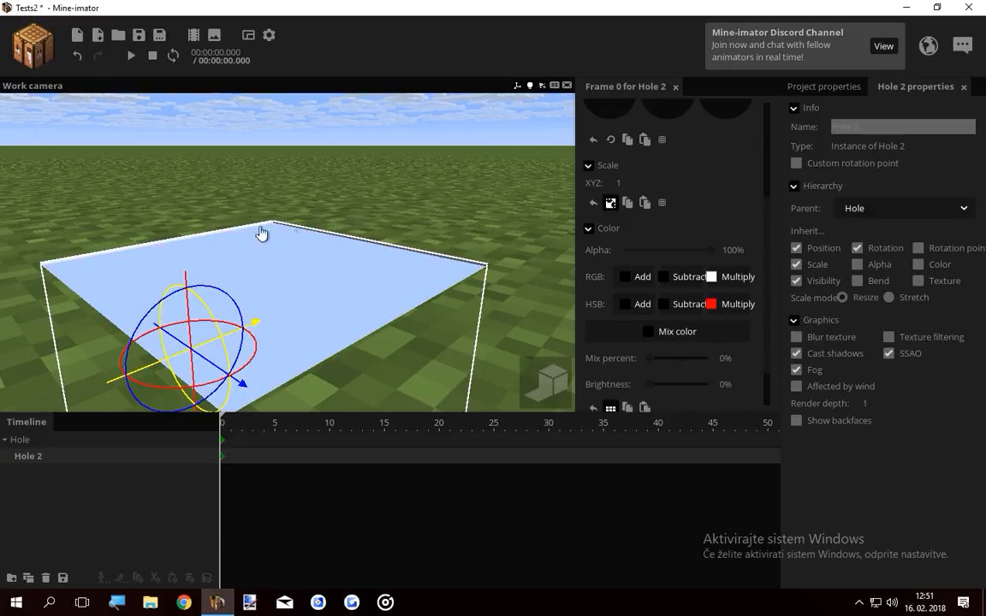
pyautogui.moveTo(305, 260)
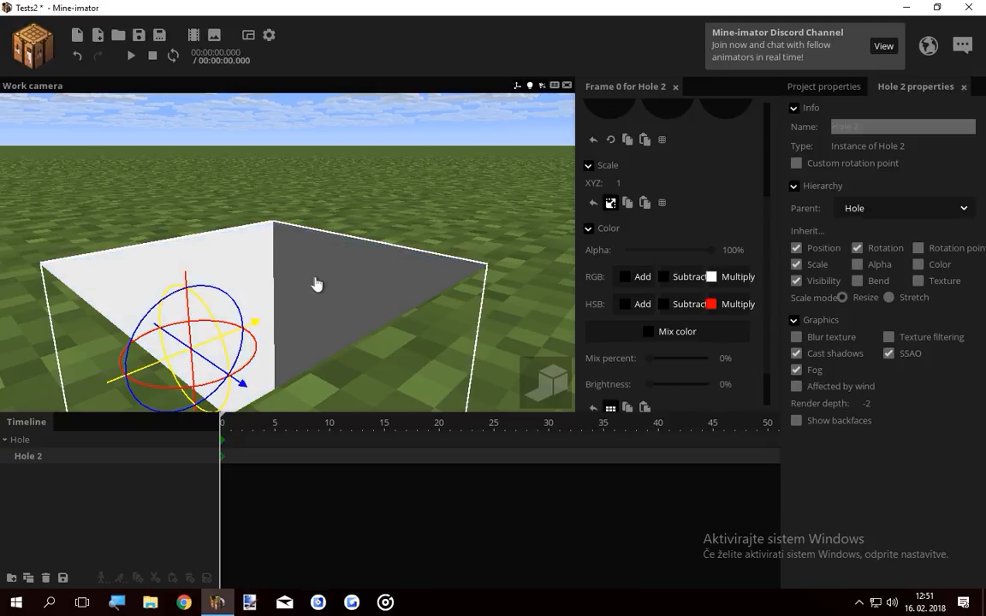
pyautogui.moveTo(340, 243)
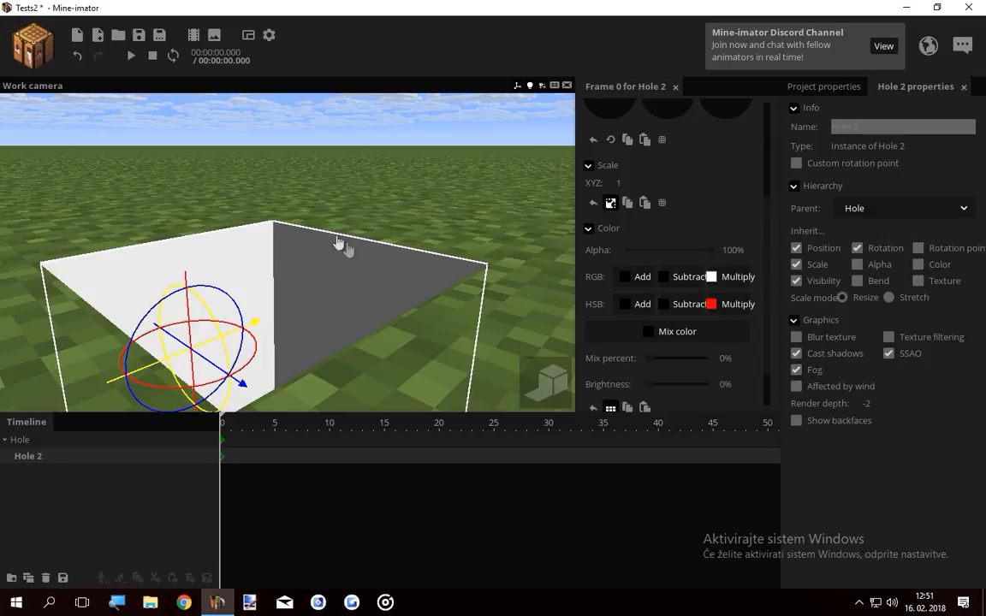
pyautogui.moveTo(178, 390)
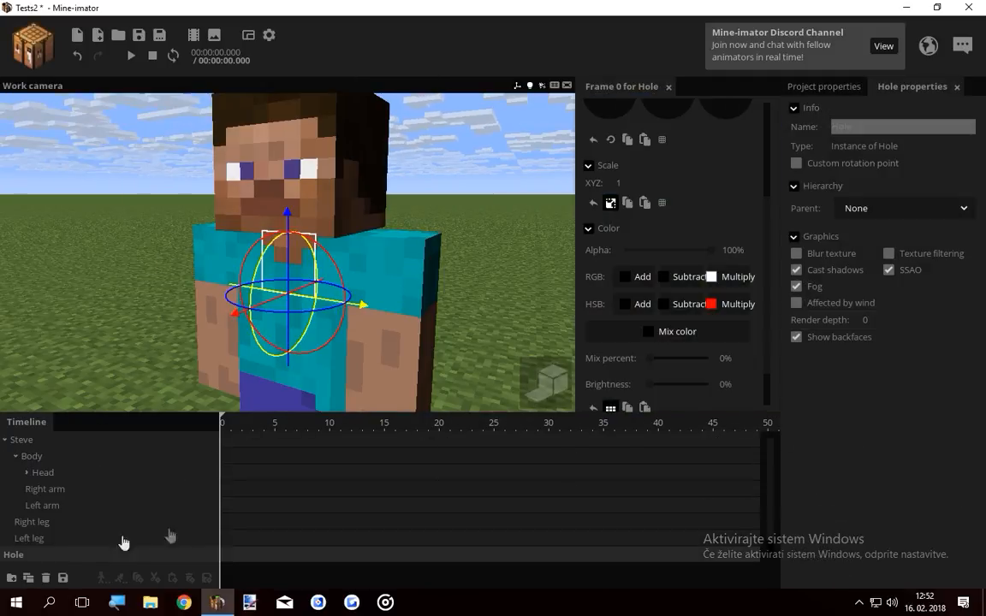
# Step: Nest the nearly transparent Hole surface under Steve's head with the thin Hole 2 cube inside
pyautogui.click(43, 473)
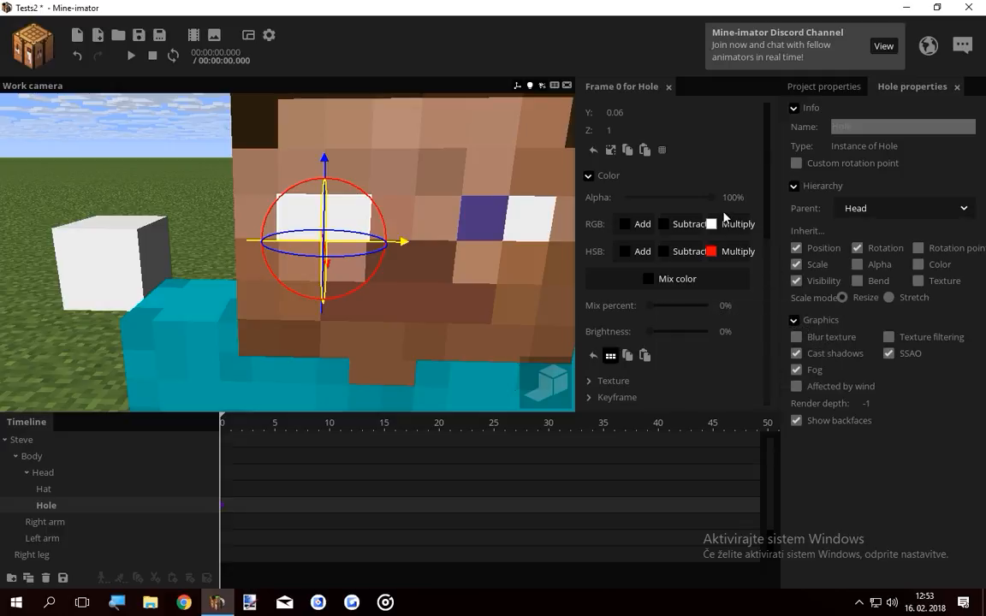
pyautogui.moveTo(709, 205)
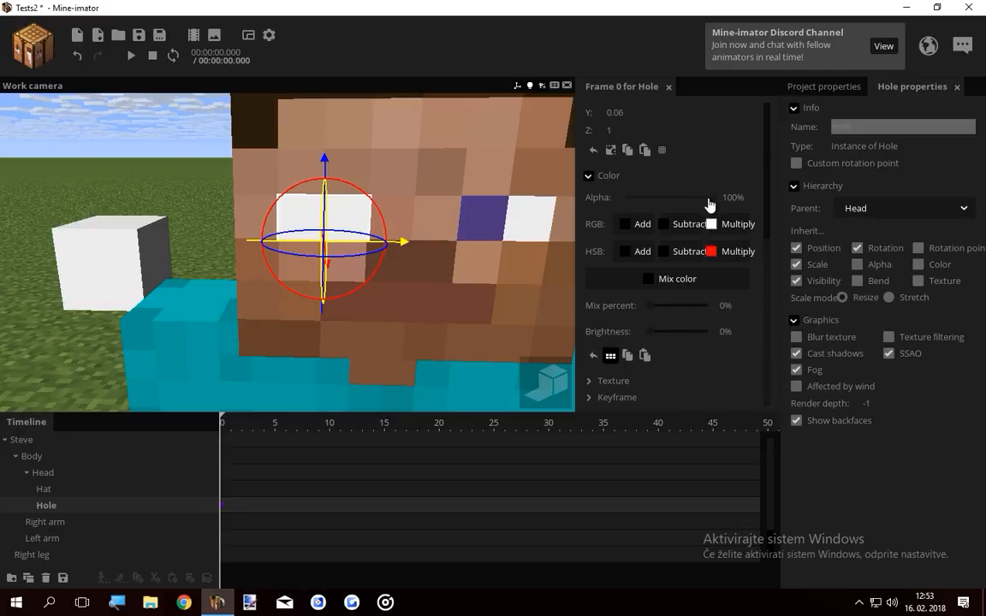
pyautogui.moveTo(709, 197); pyautogui.dragTo(625, 197)
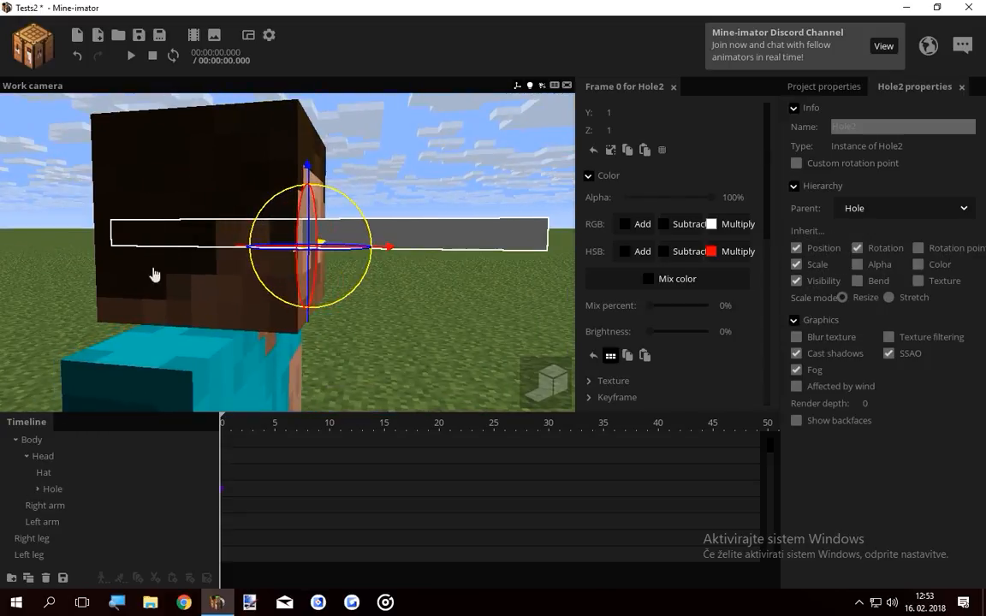
pyautogui.moveTo(887, 329)
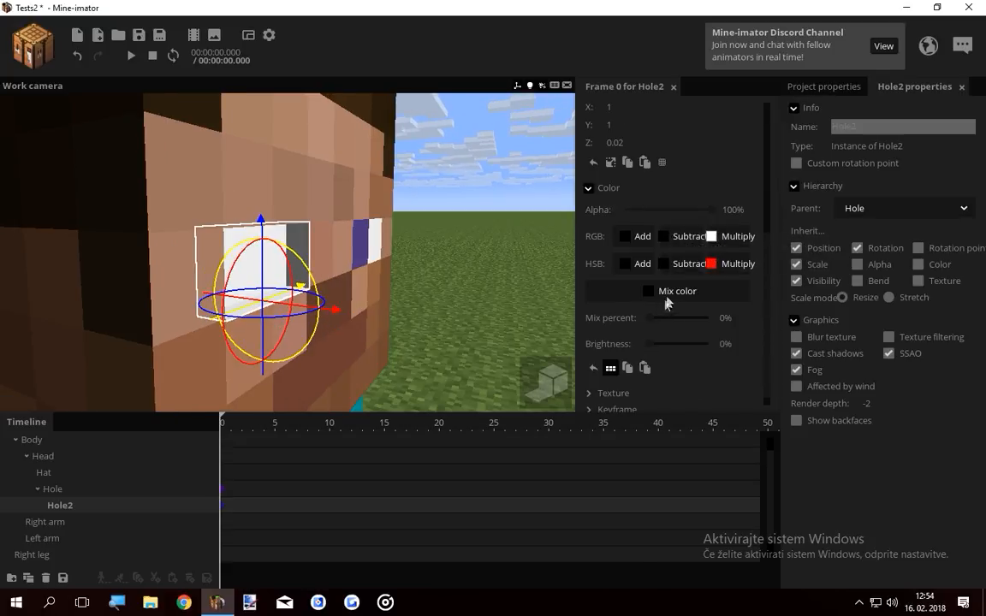
# Step: Give Hole 2 a skin-brown mix color so the socket walls blend with the face
pyautogui.click(676, 291)
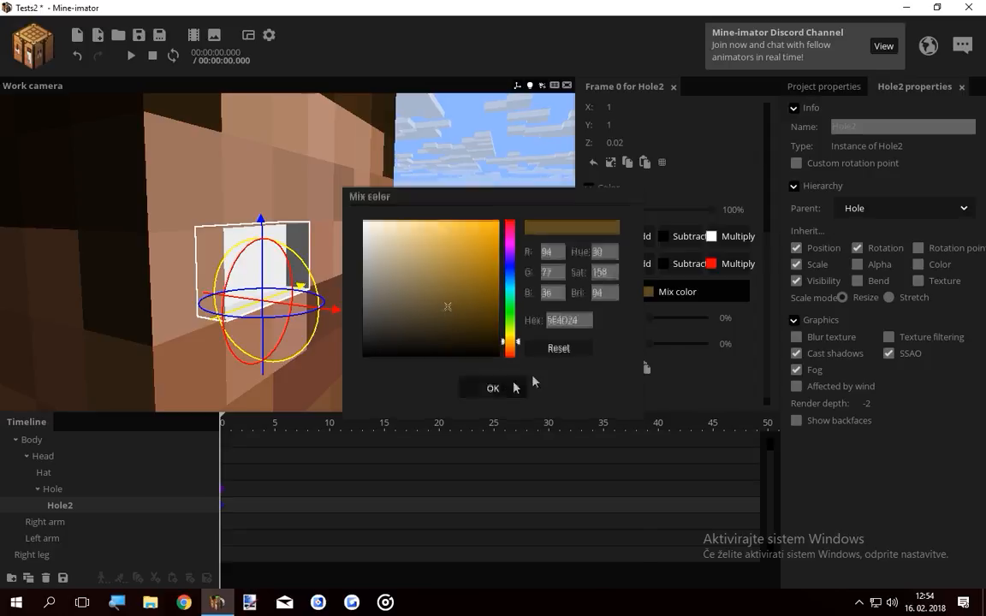
pyautogui.click(459, 287)
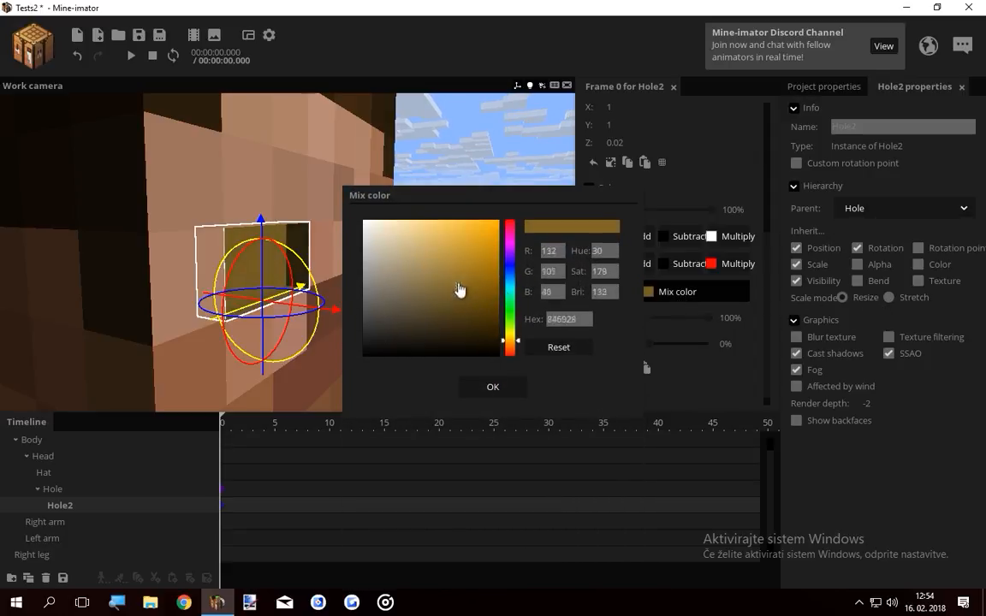
pyautogui.click(404, 270)
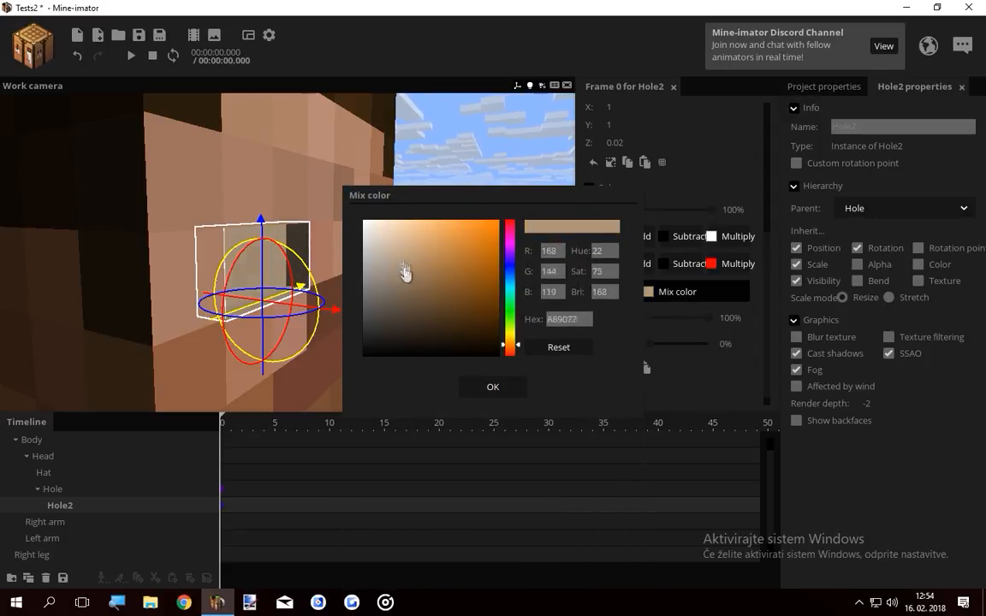
pyautogui.click(493, 387)
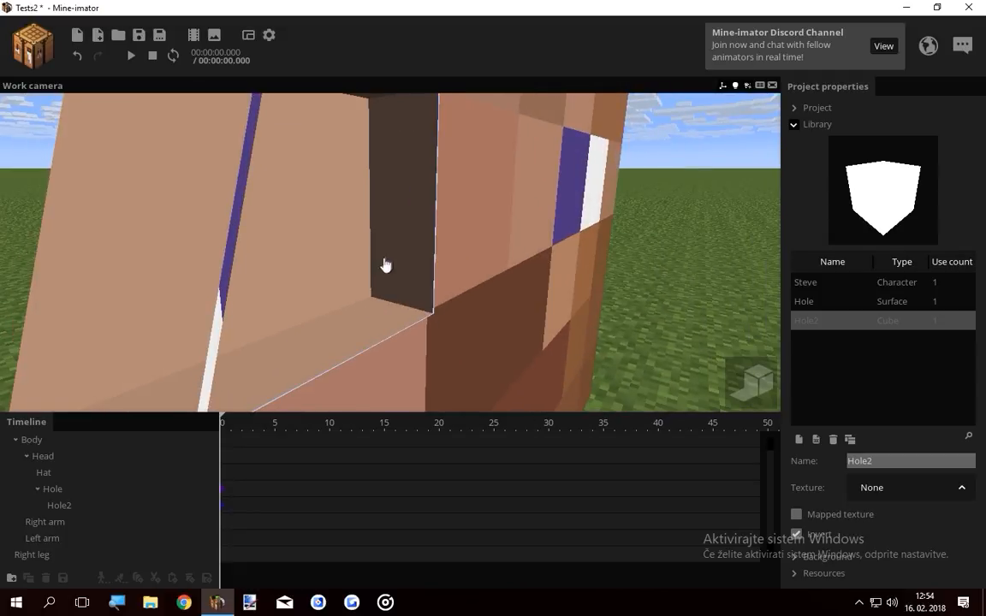
pyautogui.click(58, 504)
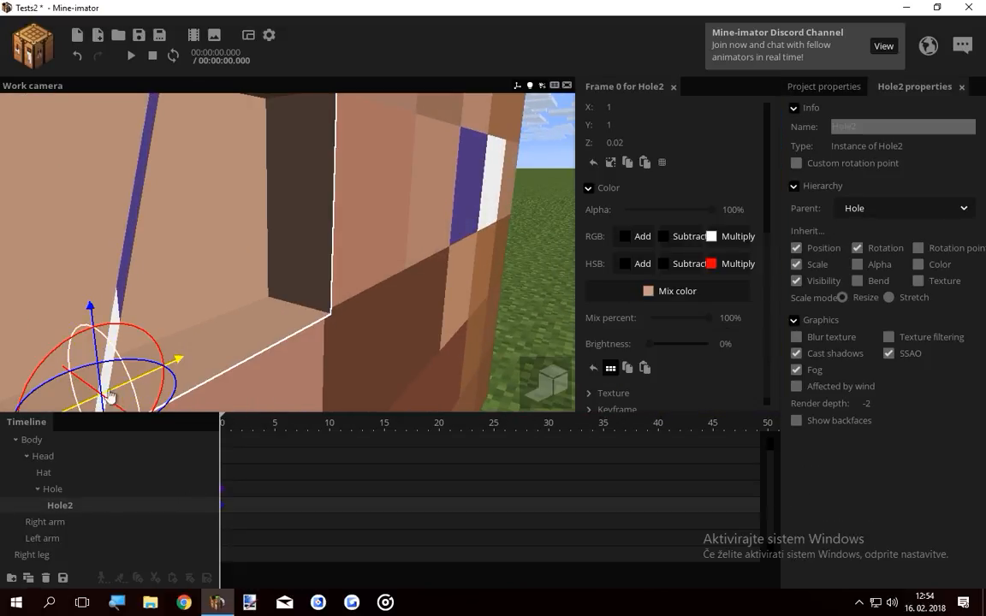
pyautogui.moveTo(542, 321)
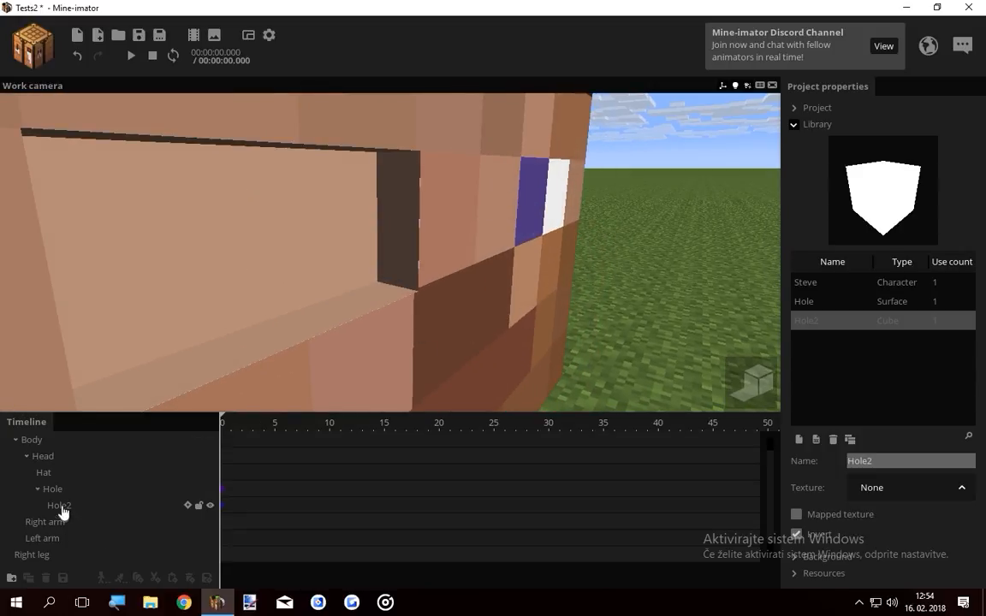
pyautogui.doubleClick(60, 505)
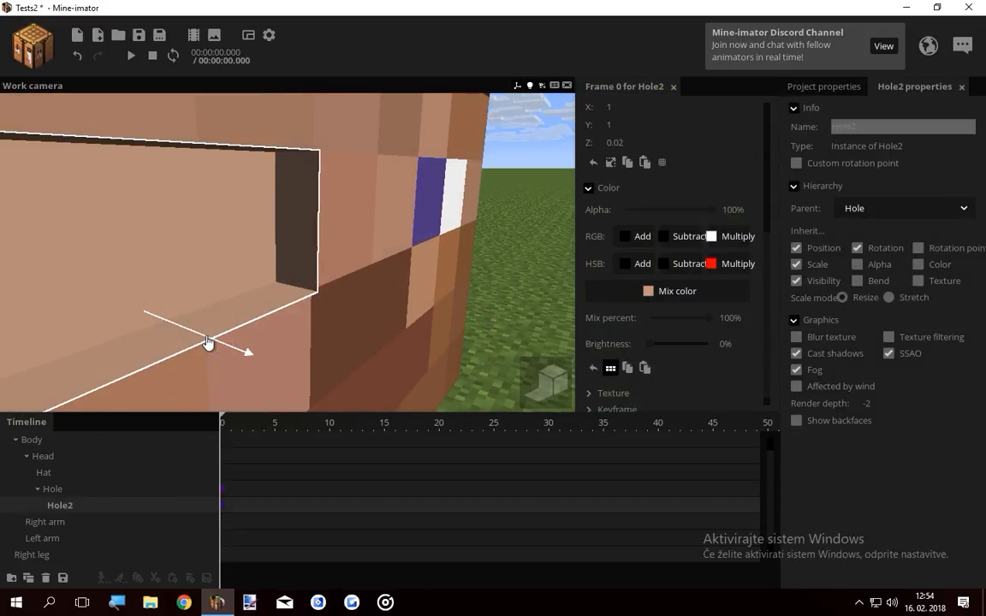
pyautogui.click(821, 86)
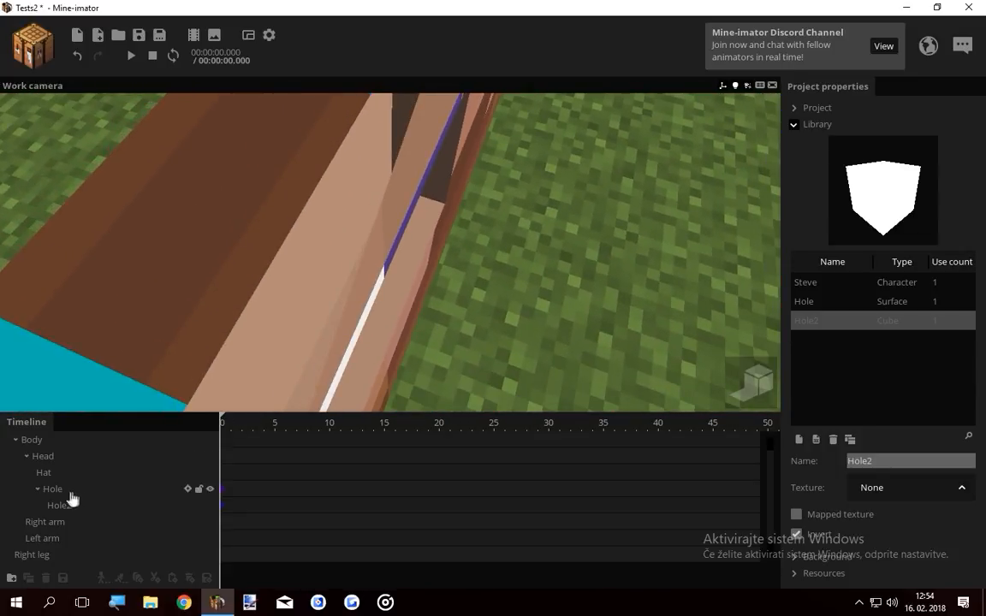
pyautogui.click(51, 490)
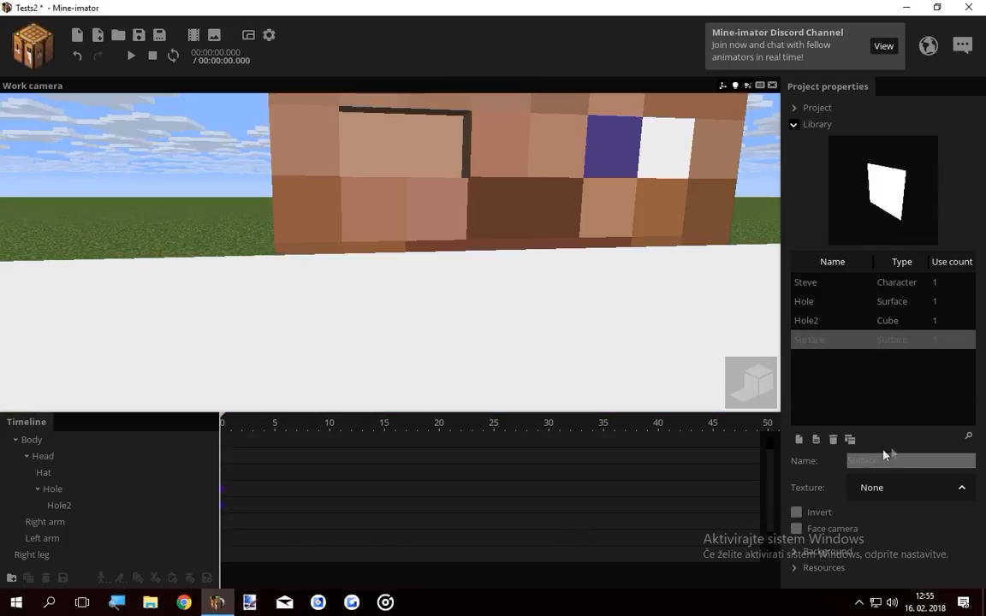
# Step: Rename the new surface WHITE and parent it to Hole inside the socket
pyautogui.click(910, 461)
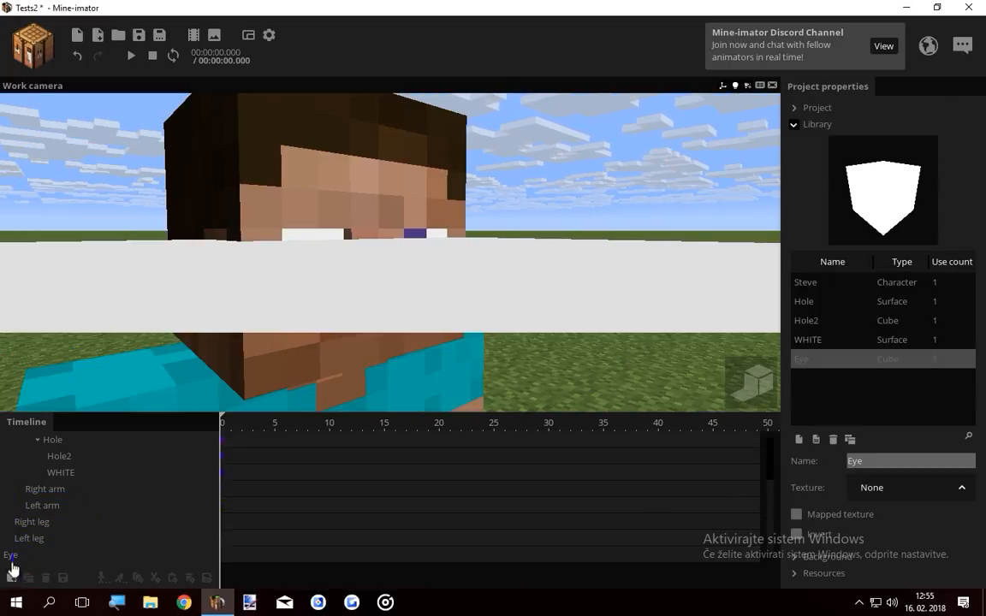
# Step: Parent the Eye cube to Hole without Inherit Scale, scale it to 0.04 and tint it cyan
pyautogui.doubleClick(10, 555)
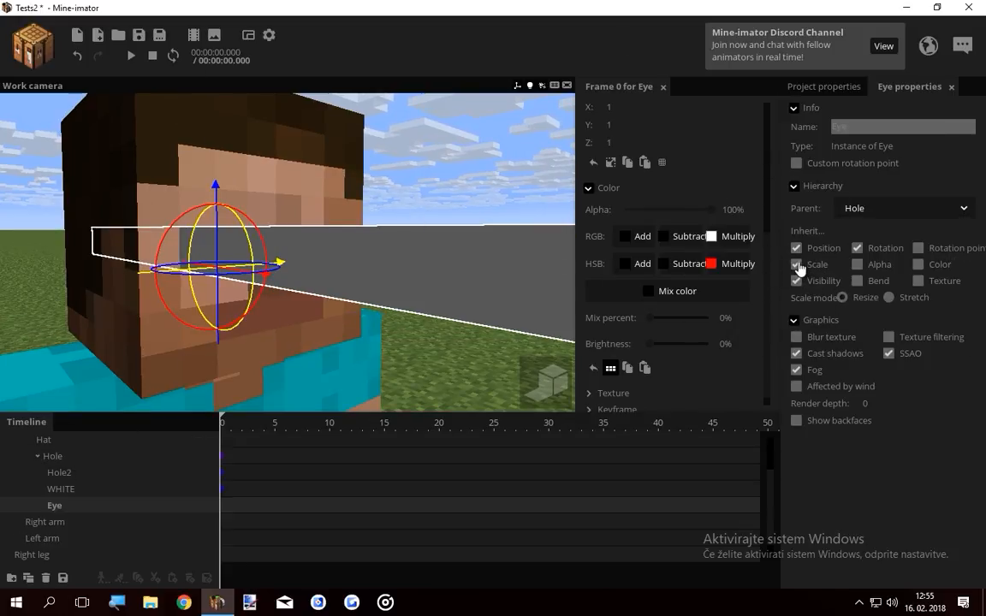
pyautogui.click(798, 263)
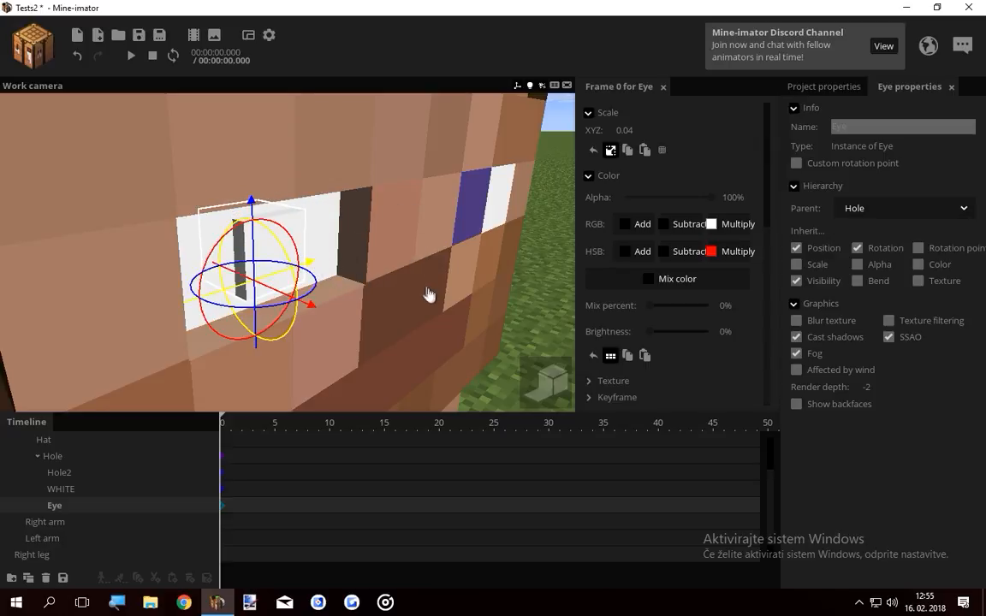
pyautogui.click(647, 277)
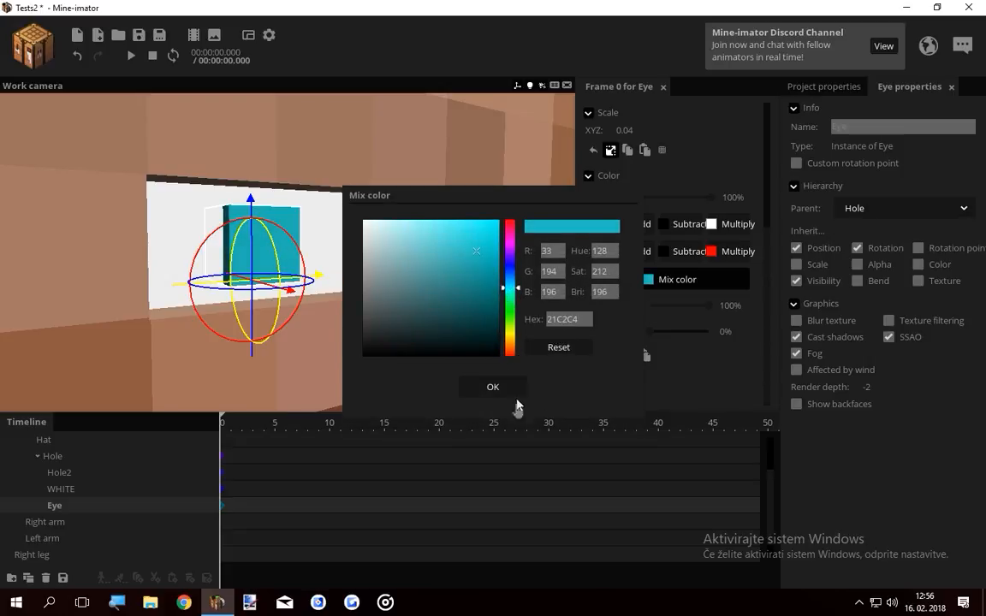
pyautogui.click(493, 387)
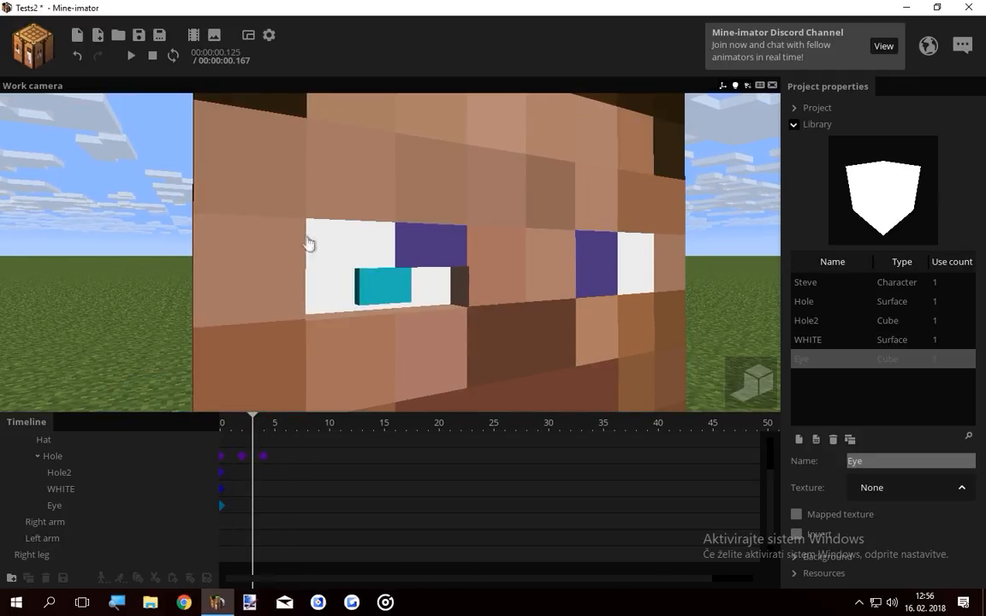
pyautogui.moveTo(445, 243)
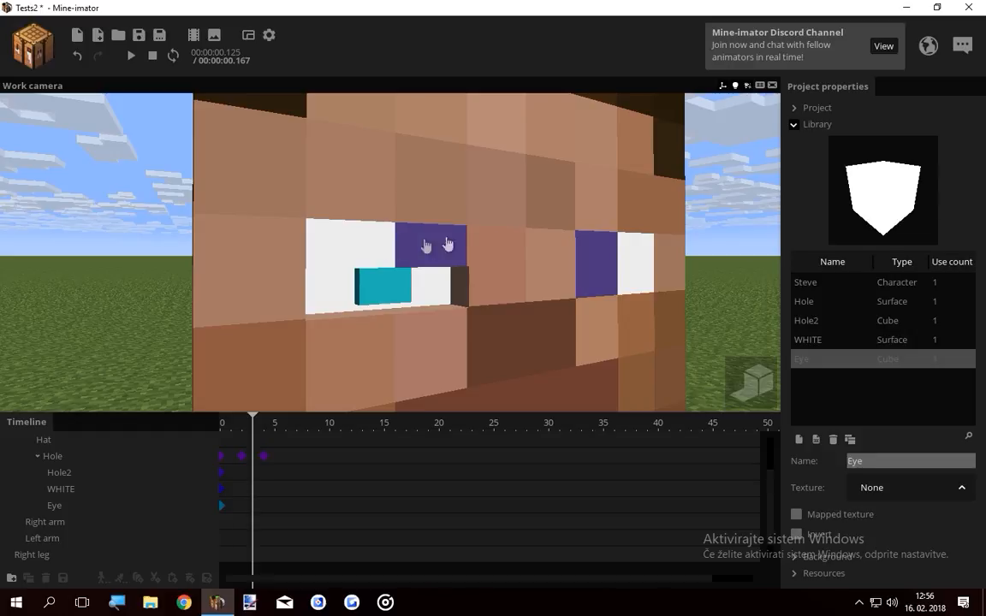
pyautogui.moveTo(402, 257)
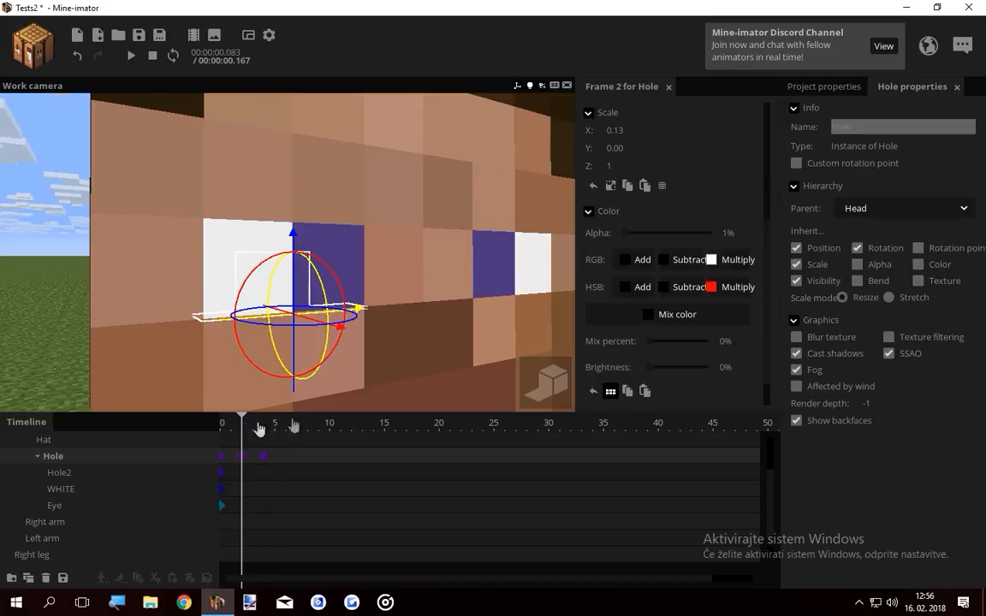
# Step: Go to frame 4, select the inner socket cube and keyframe it there
pyautogui.click(798, 163)
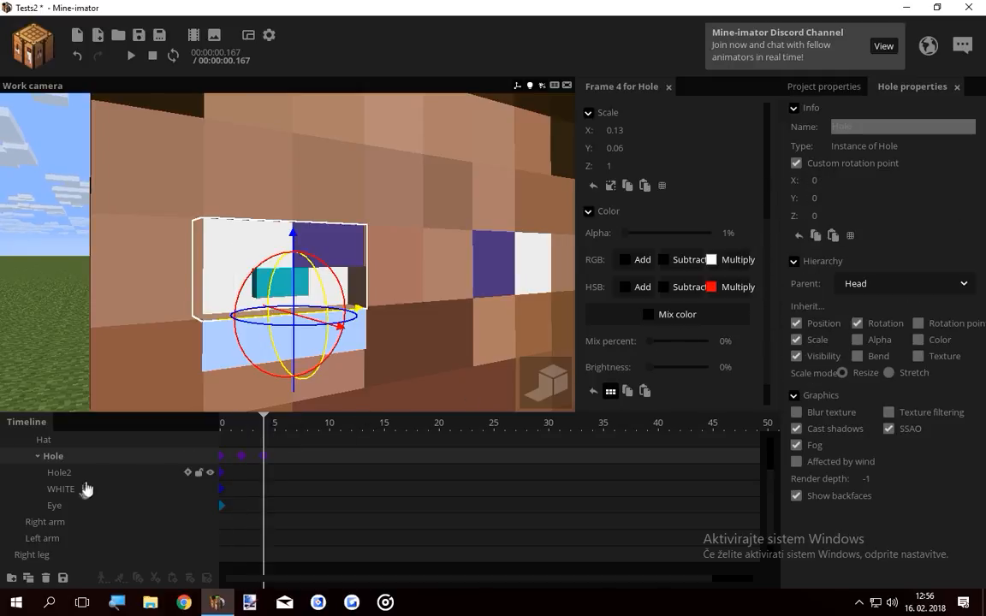
pyautogui.click(60, 472)
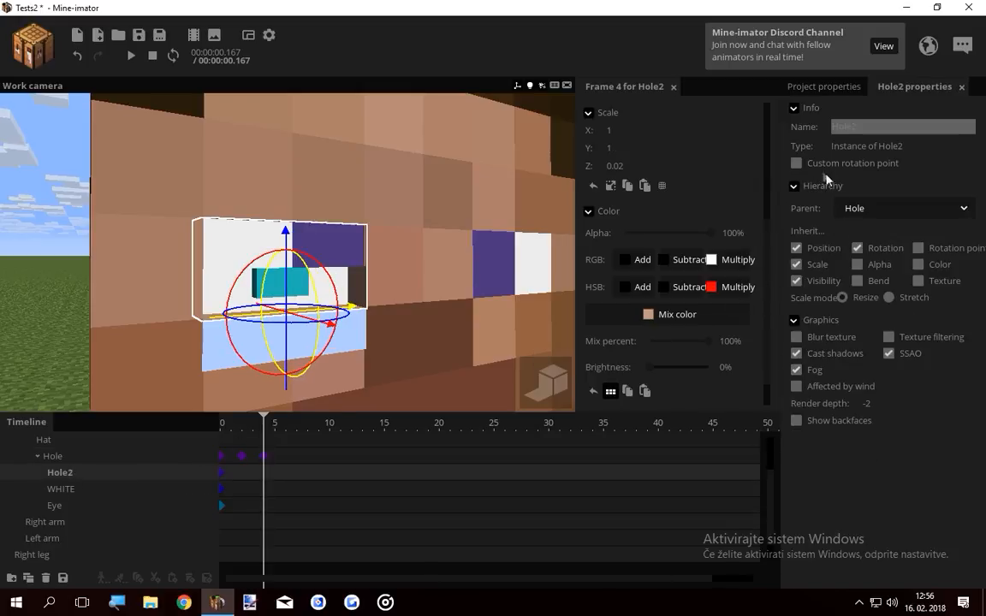
pyautogui.click(798, 162)
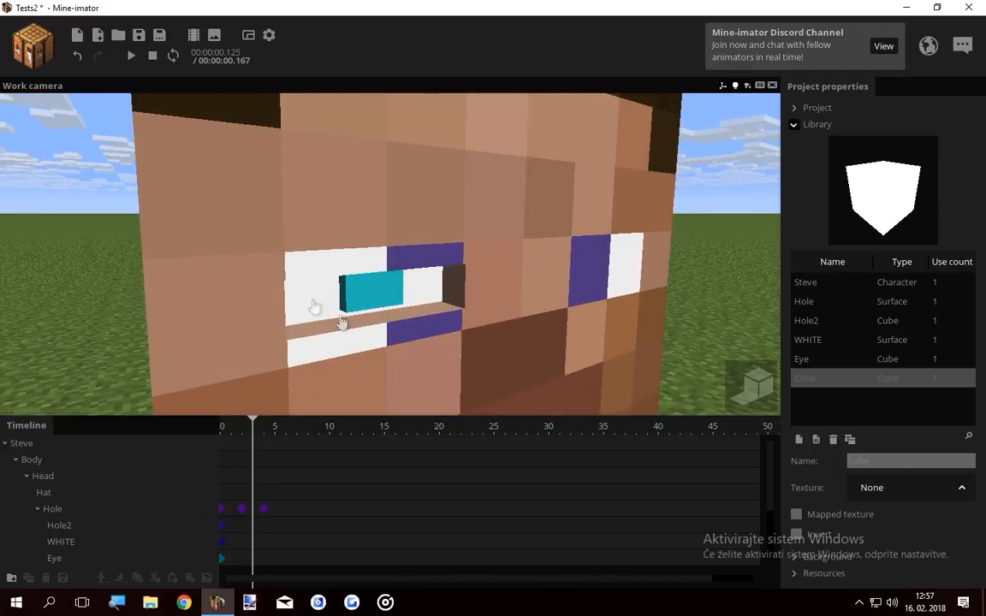
pyautogui.moveTo(452, 222)
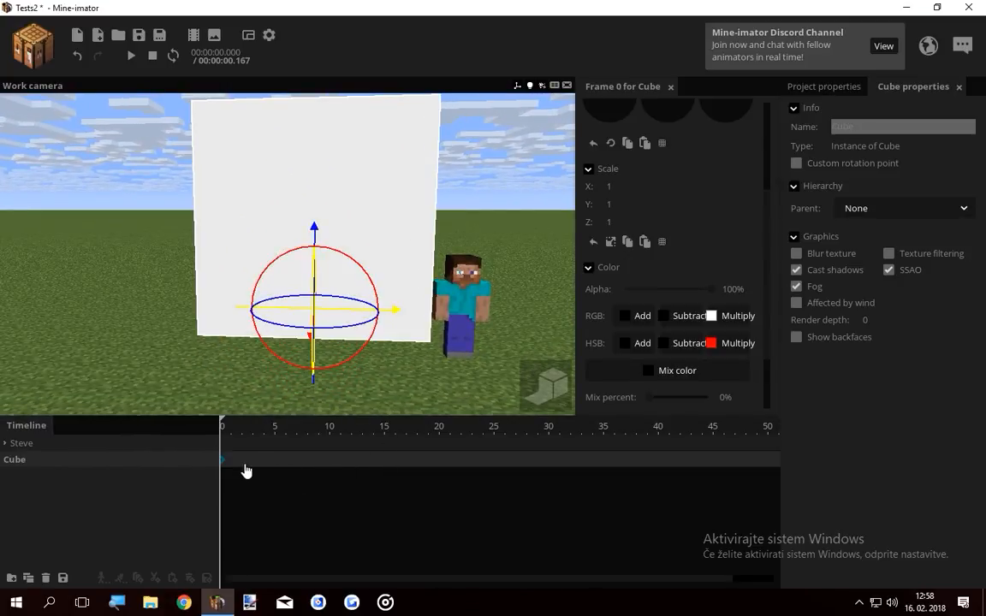
# Step: At frame 2 squash the test cube to Scale Y 0.09 and enable a custom rotation point at Y 8
pyautogui.click(242, 424)
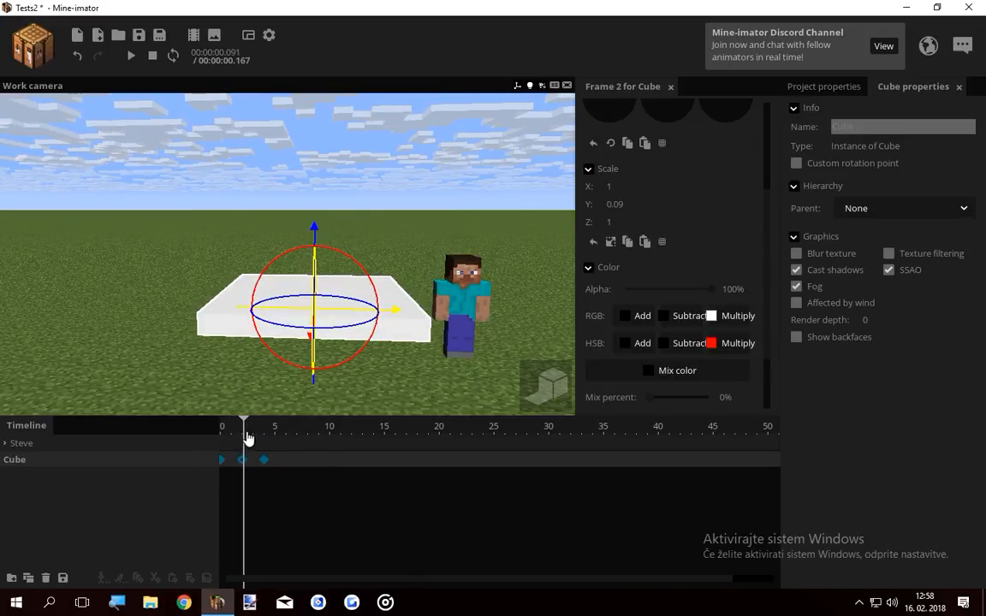
pyautogui.moveTo(243, 421); pyautogui.dragTo(236, 421)
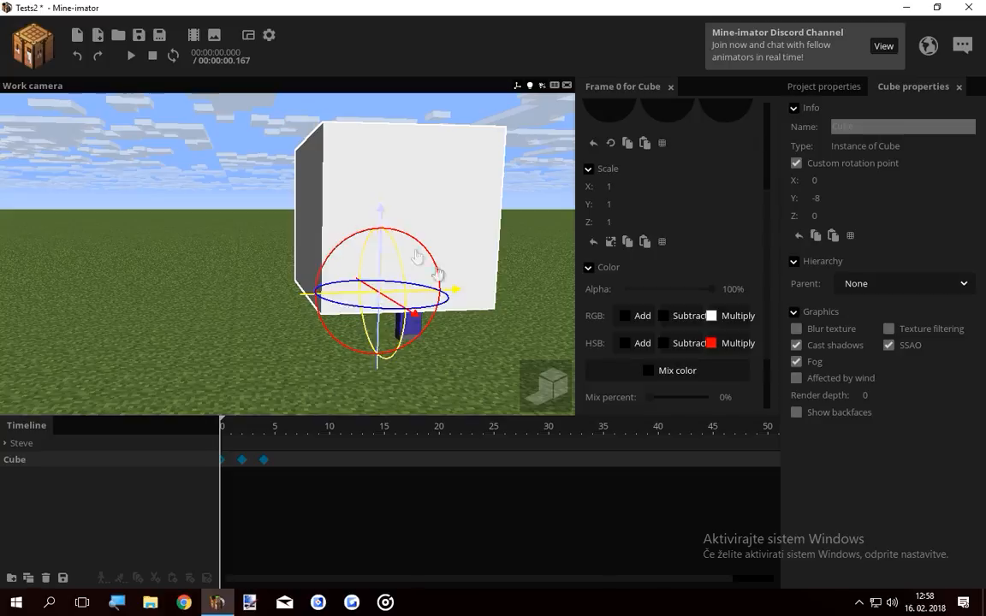
pyautogui.click(100, 56)
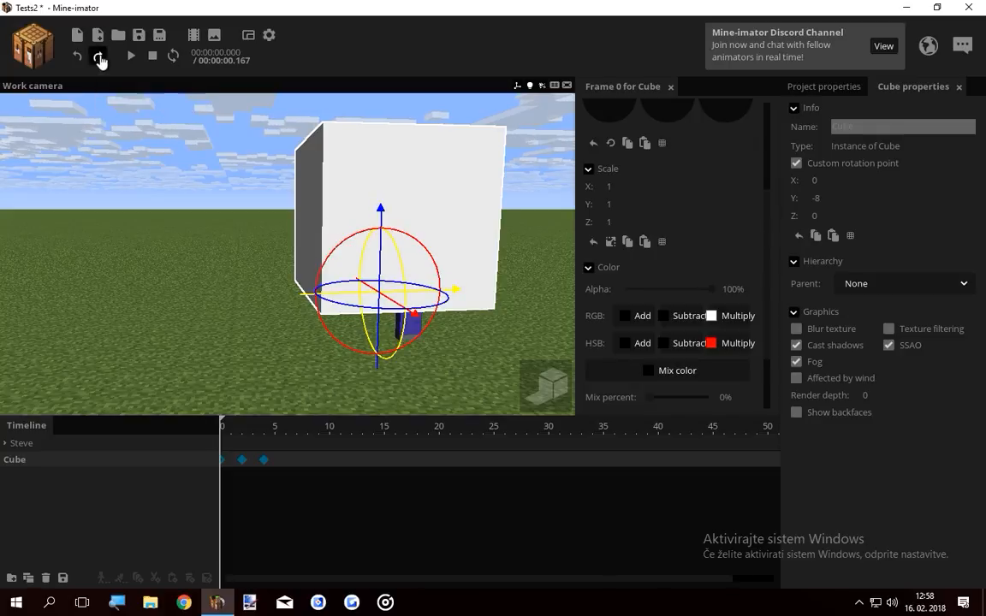
pyautogui.click(99, 60)
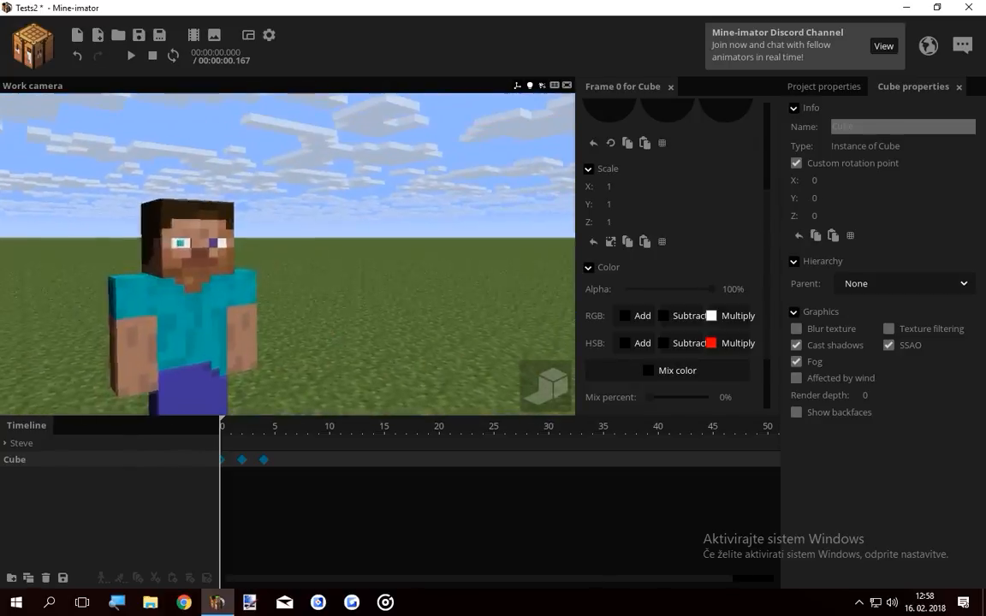